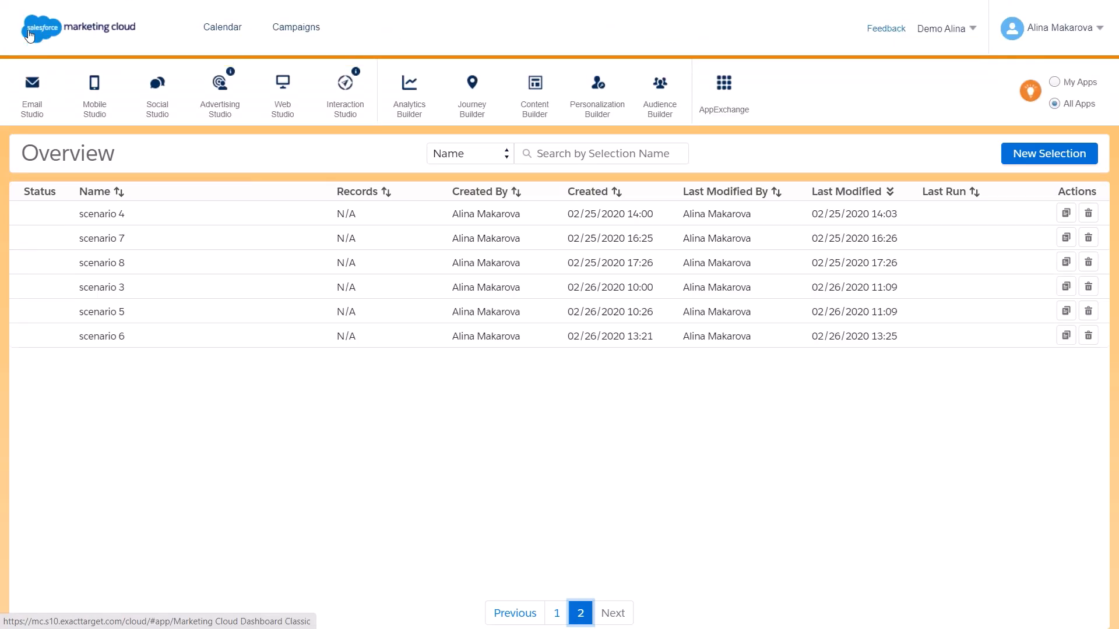
Launch DESelect from the Marketing Cloud AppExchange menu.
left_click(724, 82)
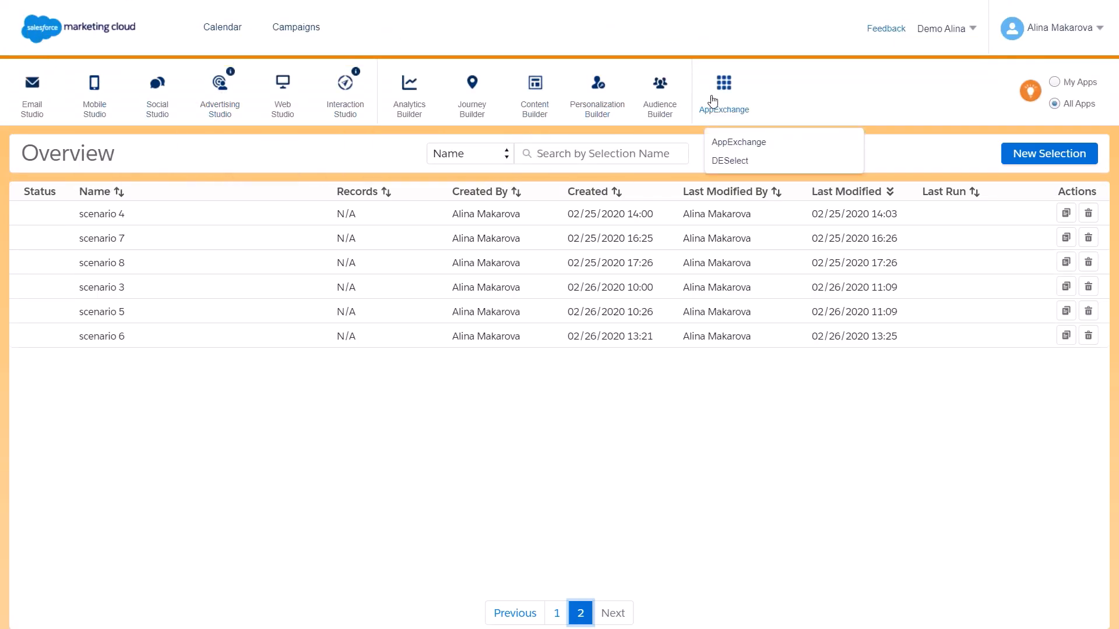
left_click(729, 161)
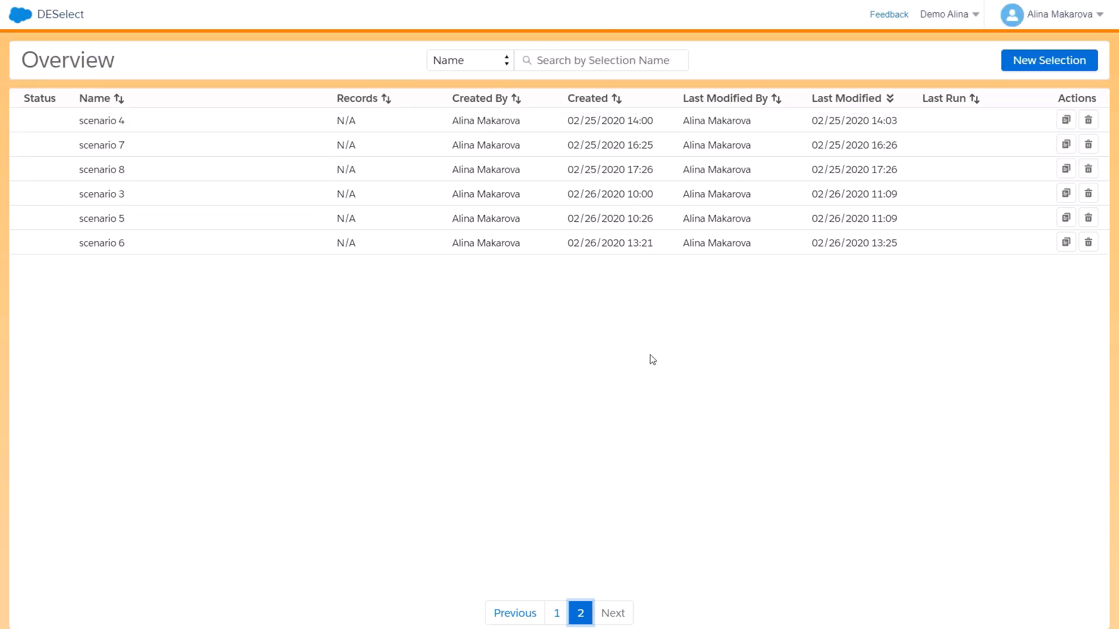
mouse_move(1042, 82)
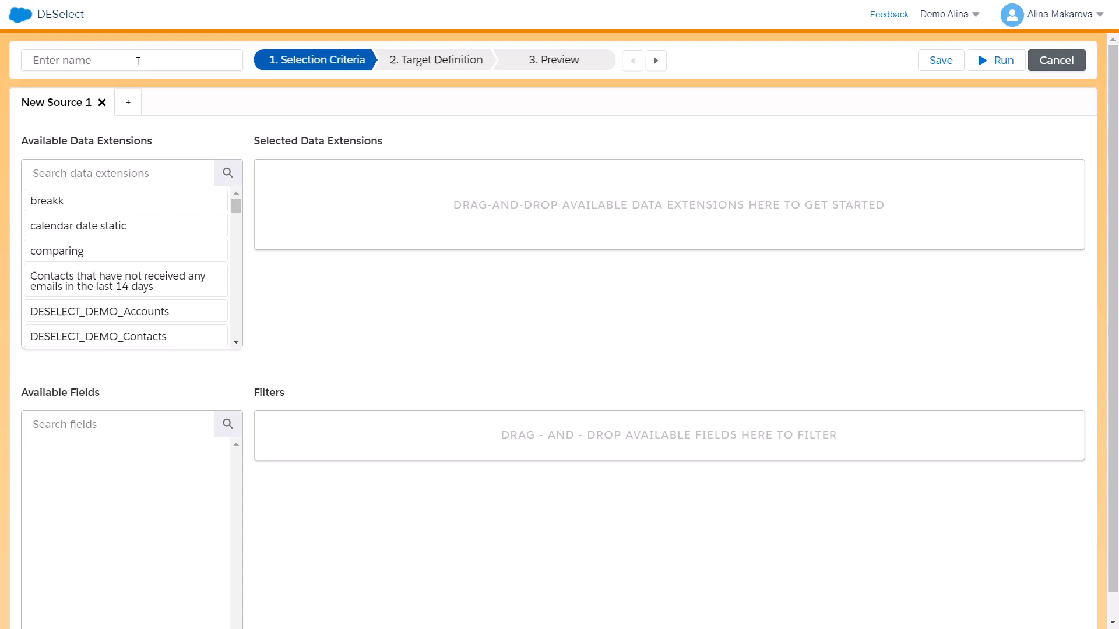
Name the new selection 'scenario 2'.
left_click(131, 60)
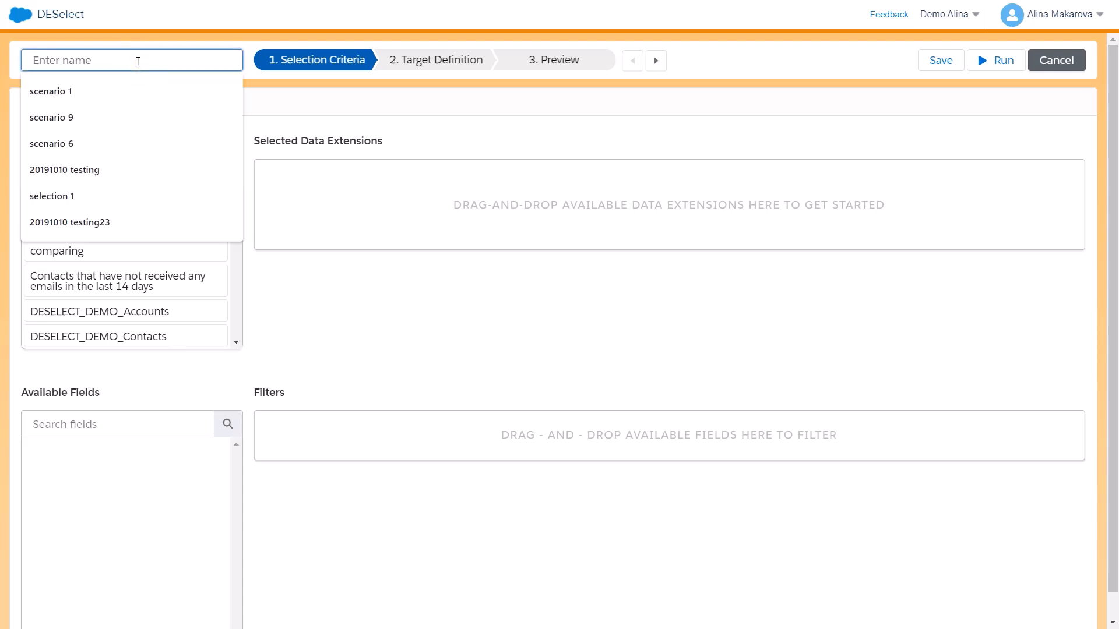
type("scenario 2")
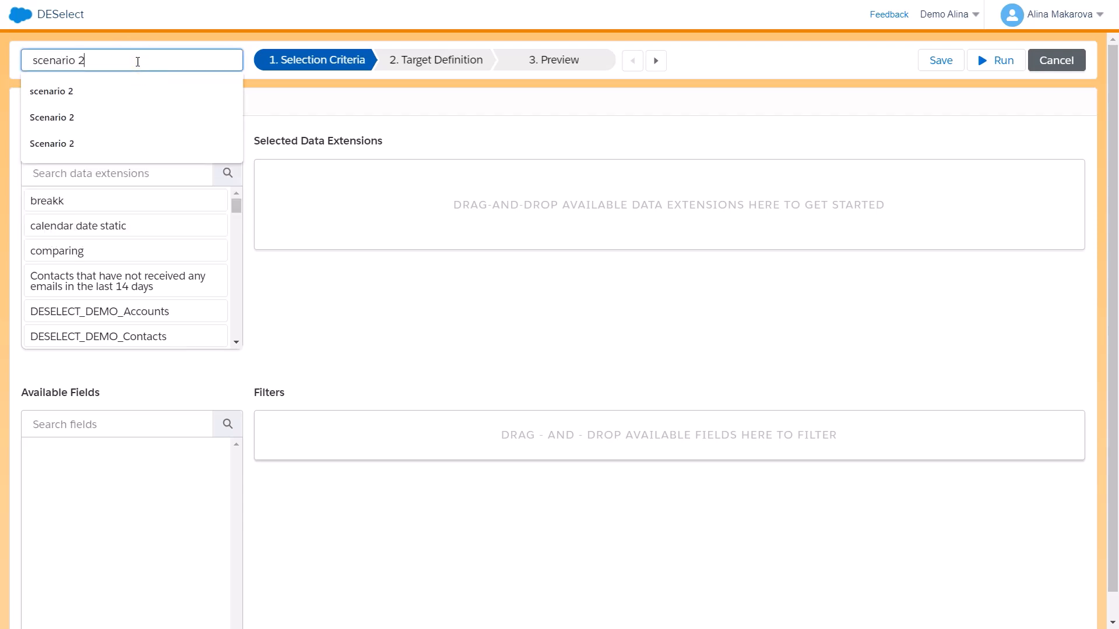
left_click(51, 90)
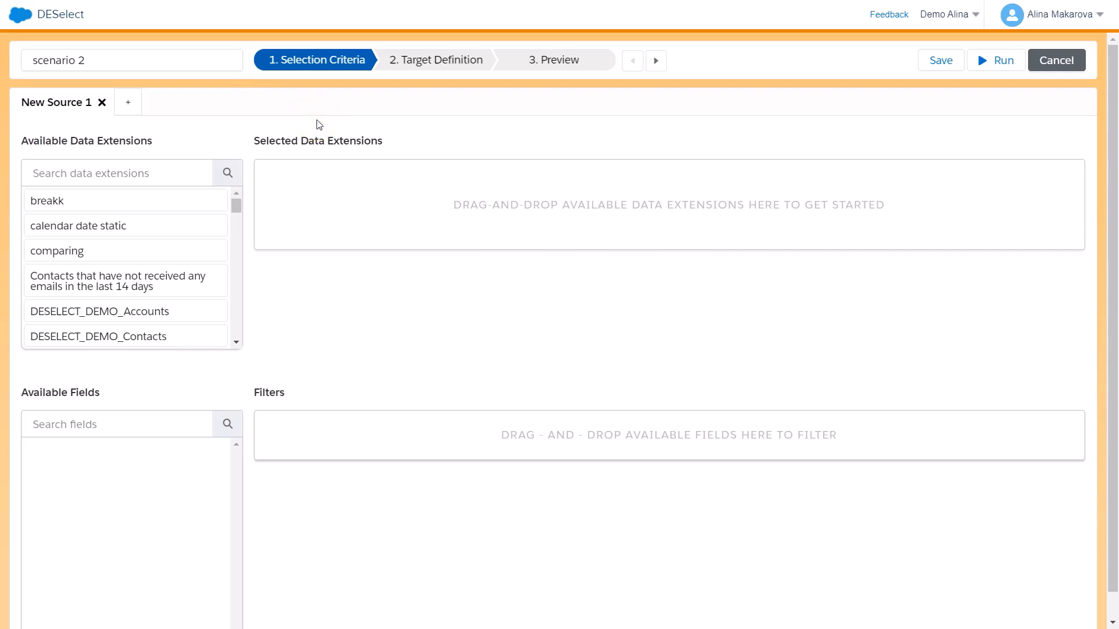
mouse_move(285, 126)
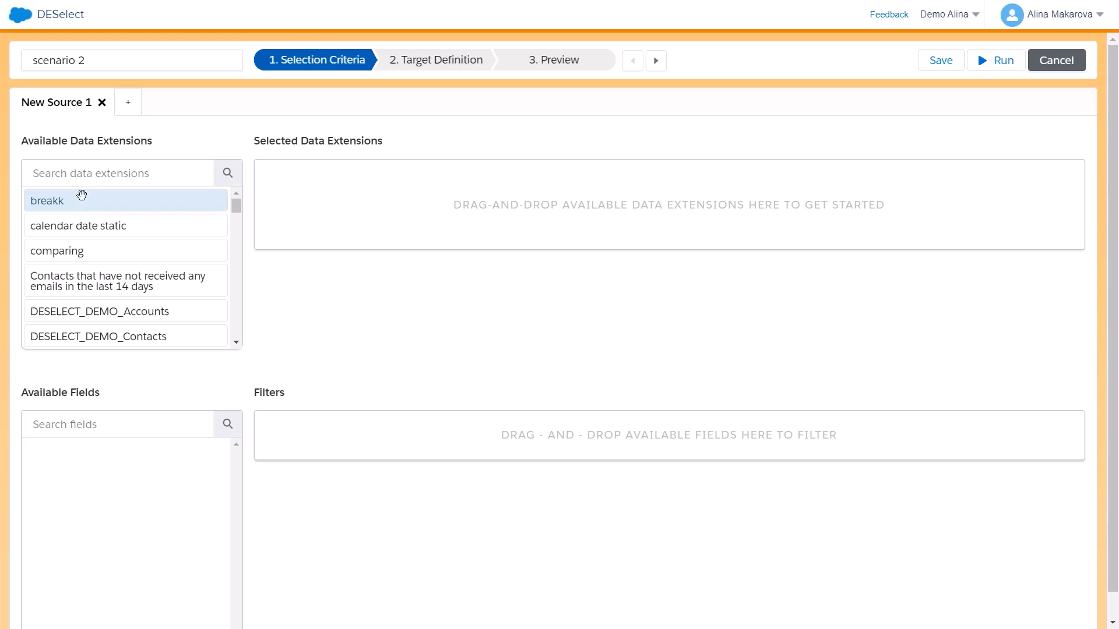
Add the _Subscribers data extension to the selection, keeping _Subscribers as its alias.
type("_Sub")
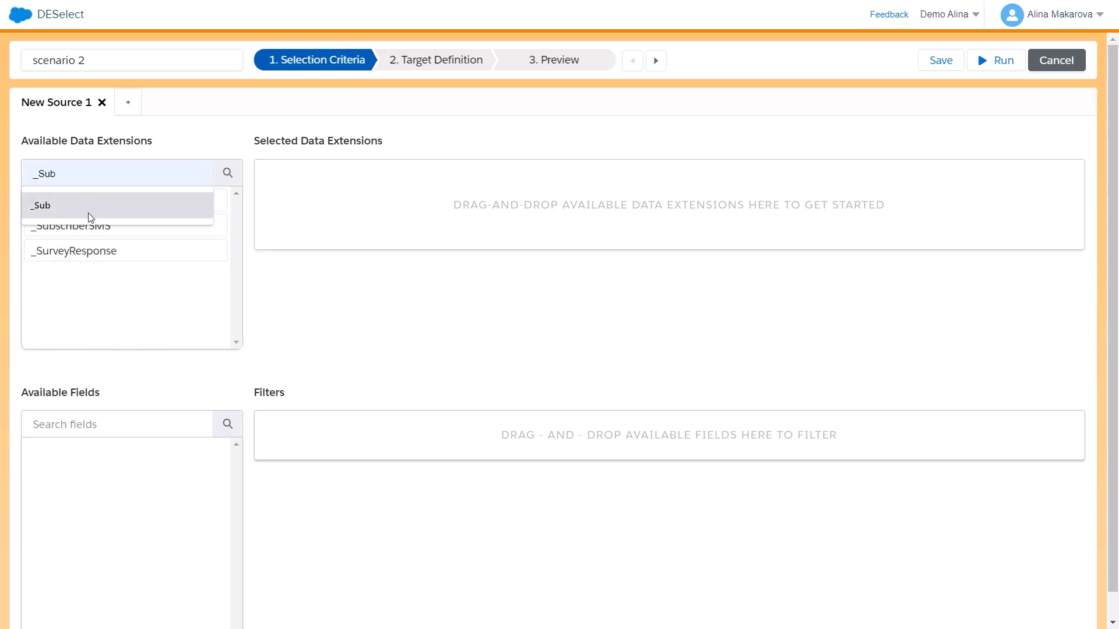
left_click_drag(64, 200, 494, 226)
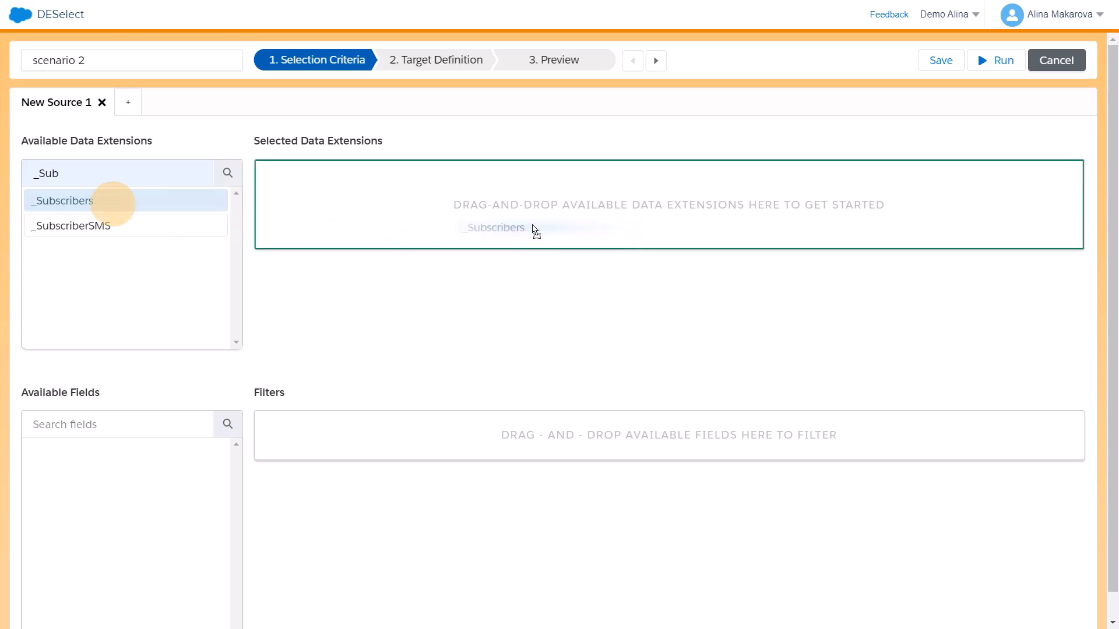
left_click_drag(60, 200, 492, 228)
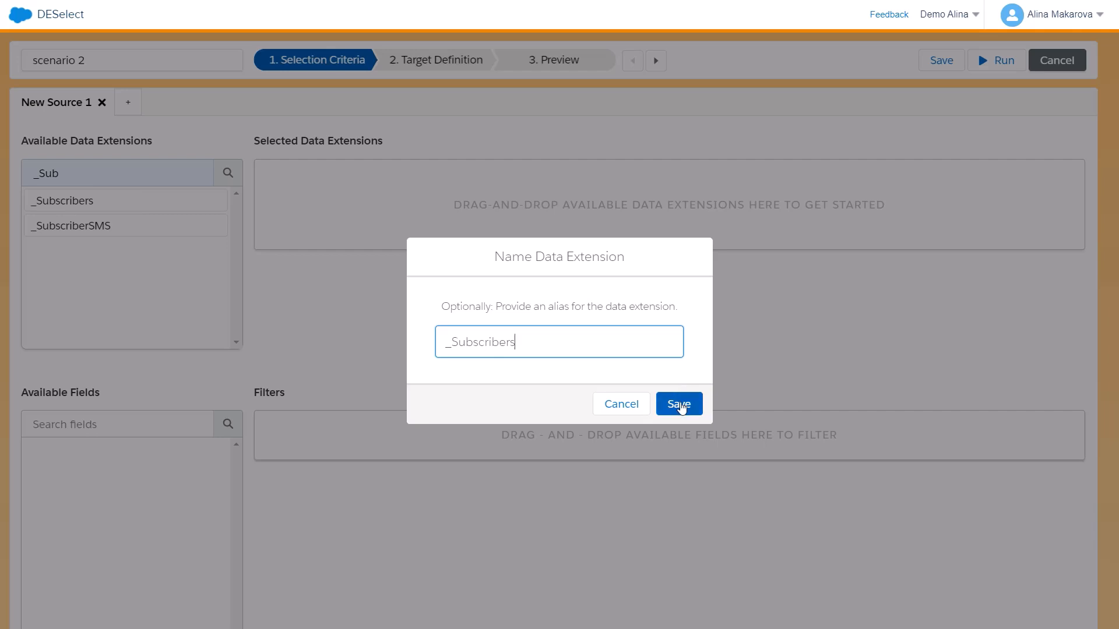
left_click(678, 403)
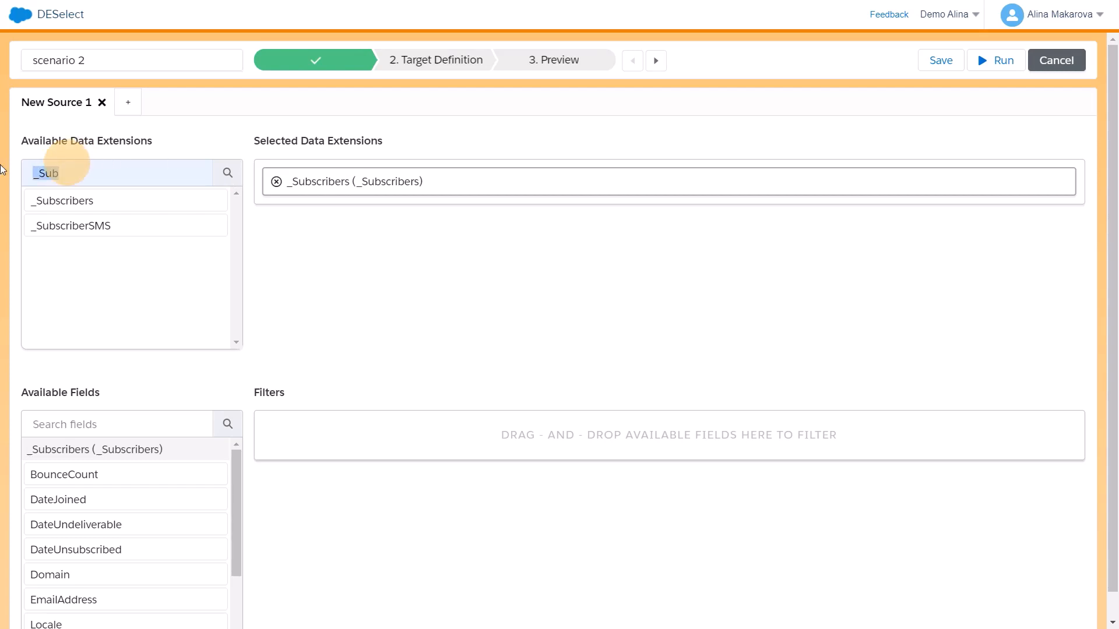
Add DESELECT_DEMO_Emails To Exclude with the alias 'Emails To Exclude'.
type("email")
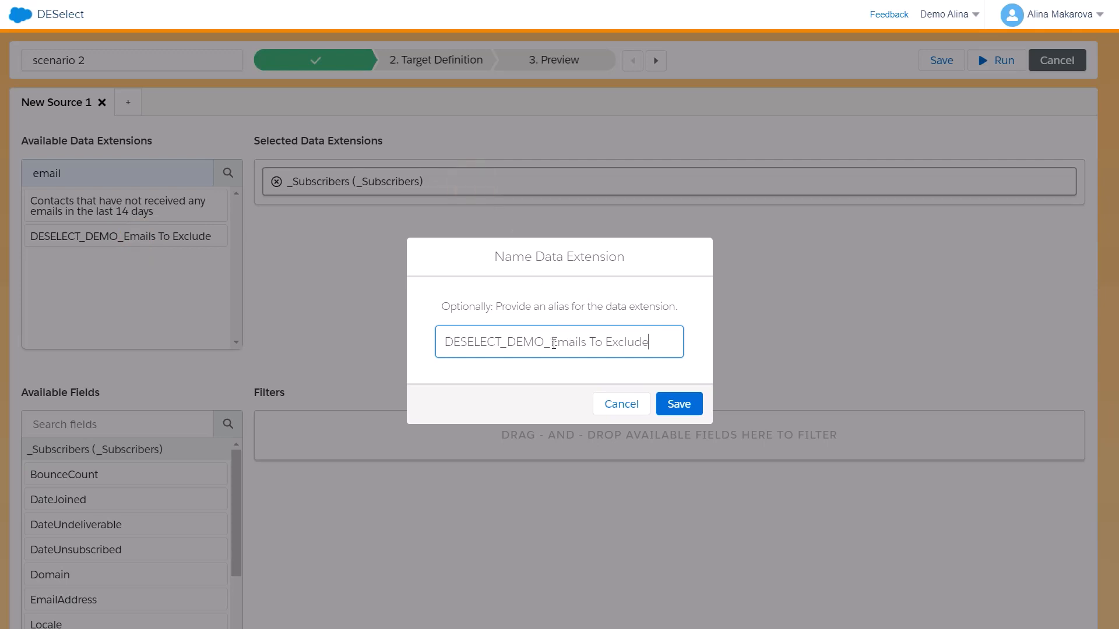
double_click(496, 342)
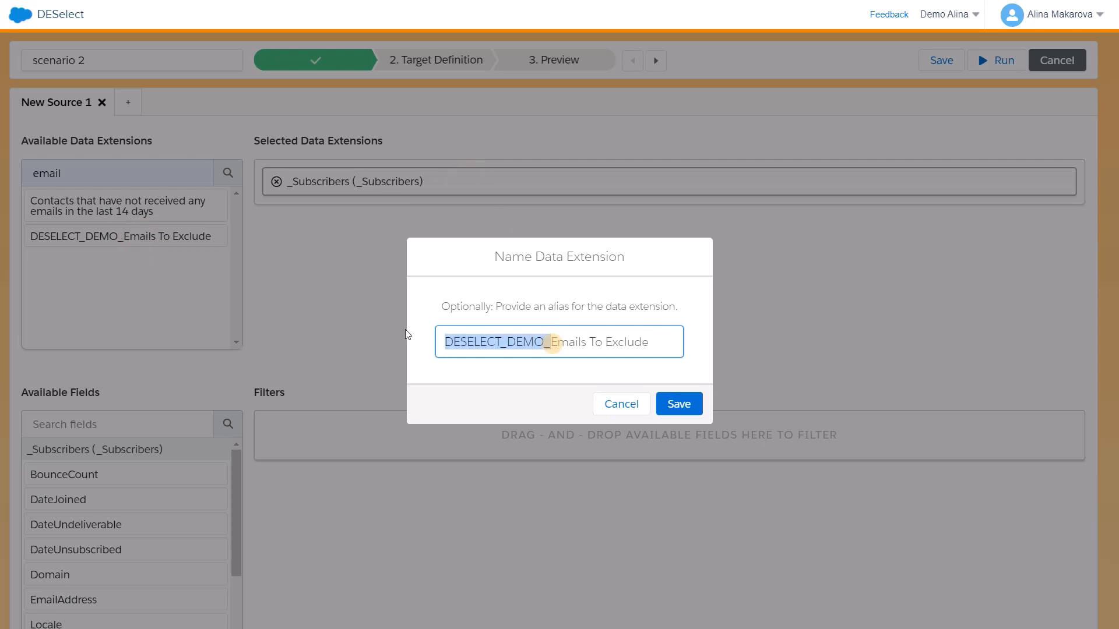
key("Backspace")
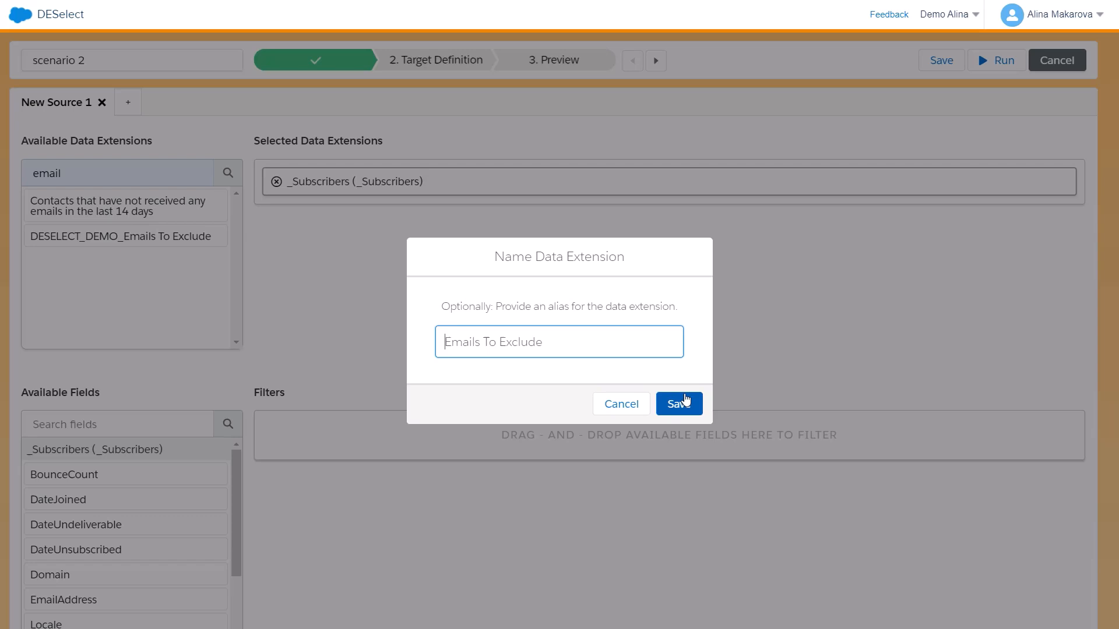
left_click(677, 404)
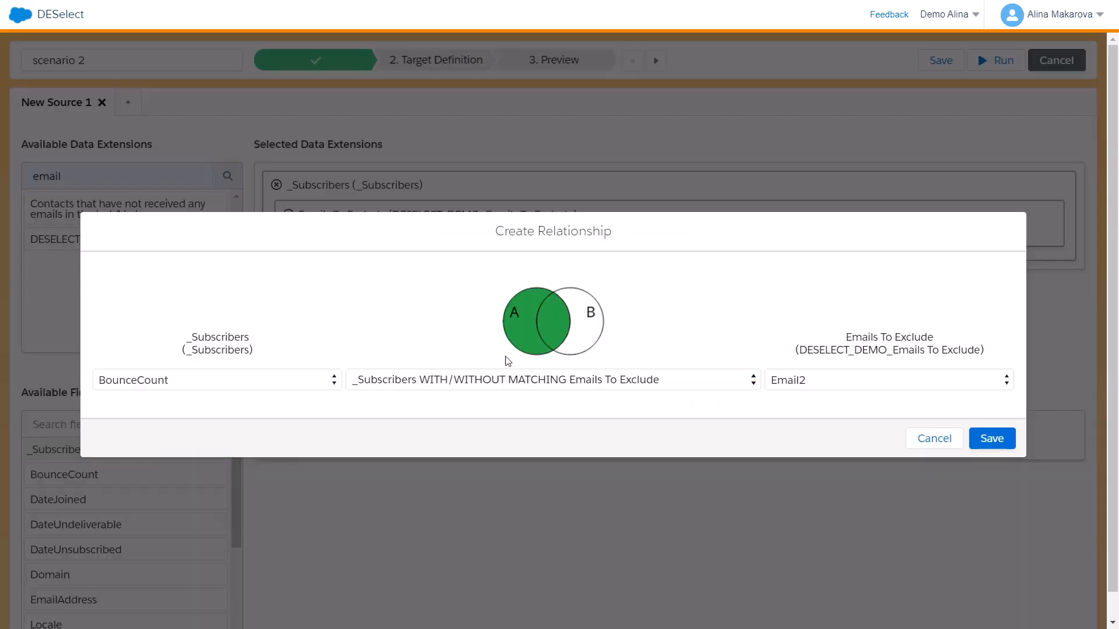
mouse_move(335, 419)
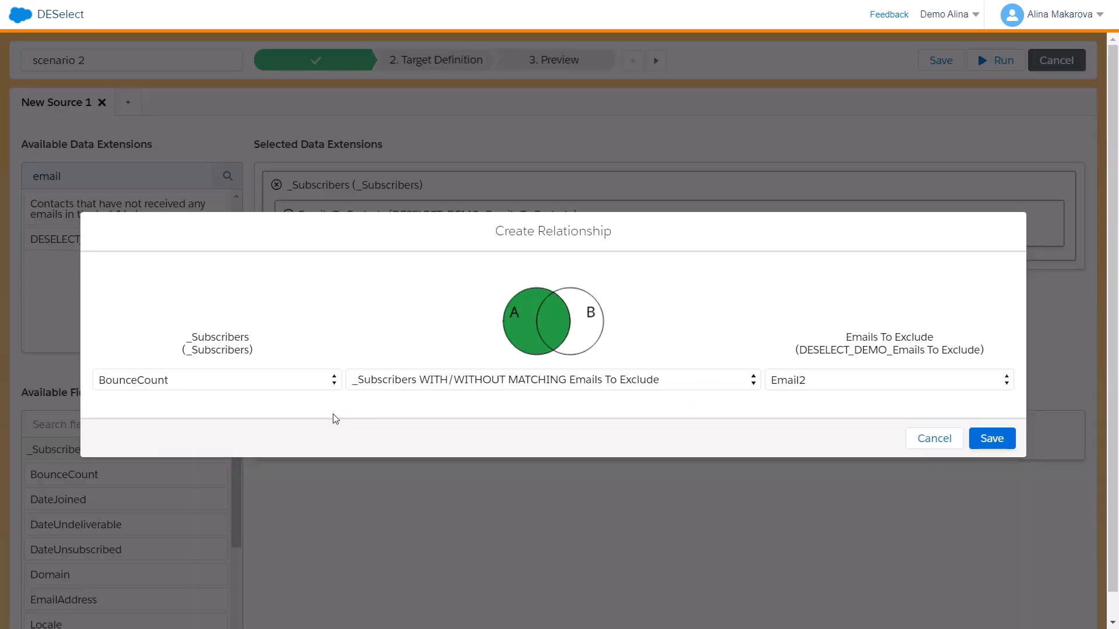
Link _Subscribers SubscriberKey to Emails To Exclude Email as without-matching, then go to Target Definition.
left_click(214, 379)
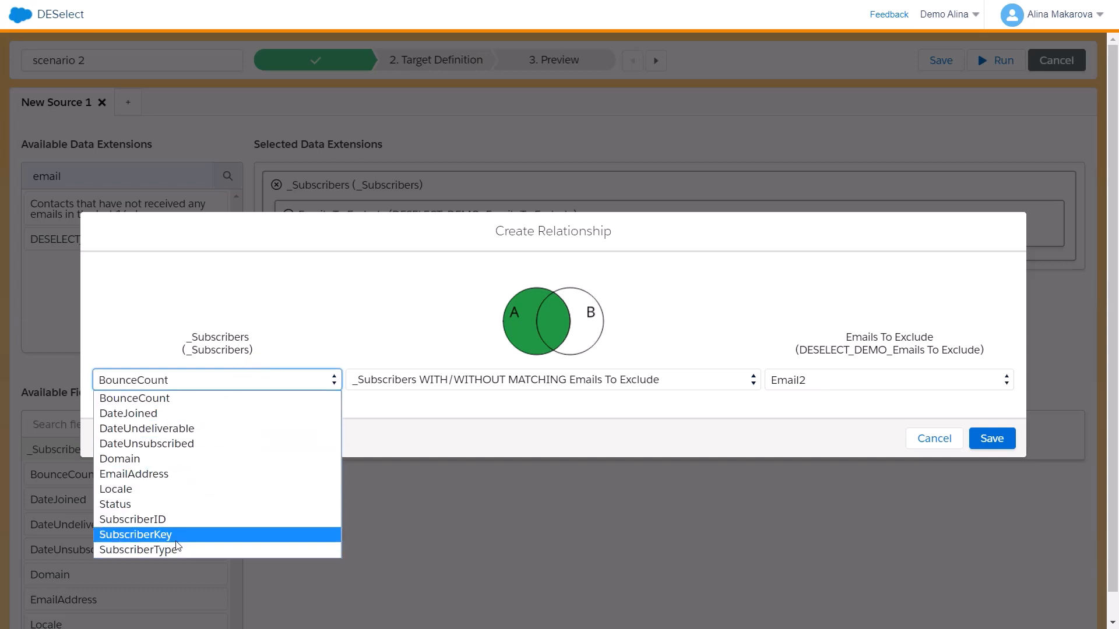
left_click(134, 535)
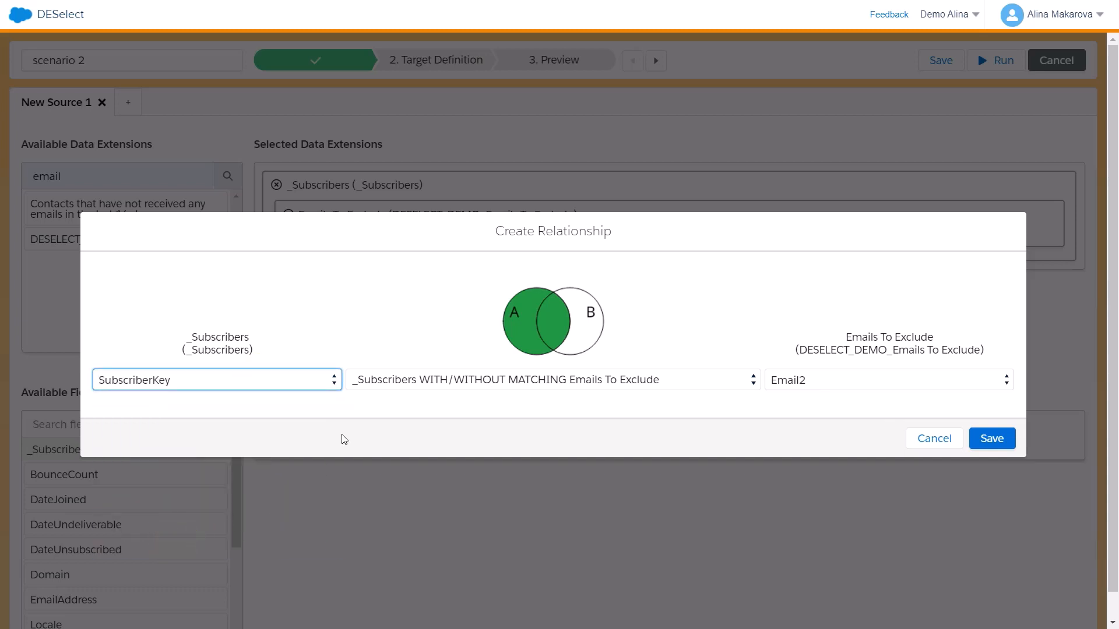
left_click(549, 378)
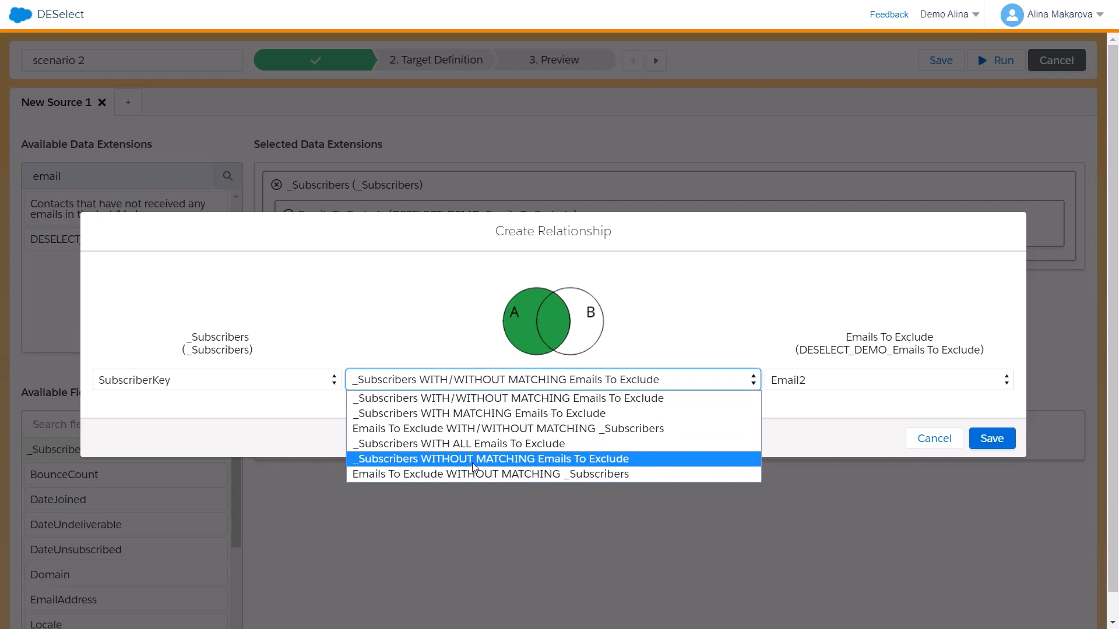
left_click(490, 458)
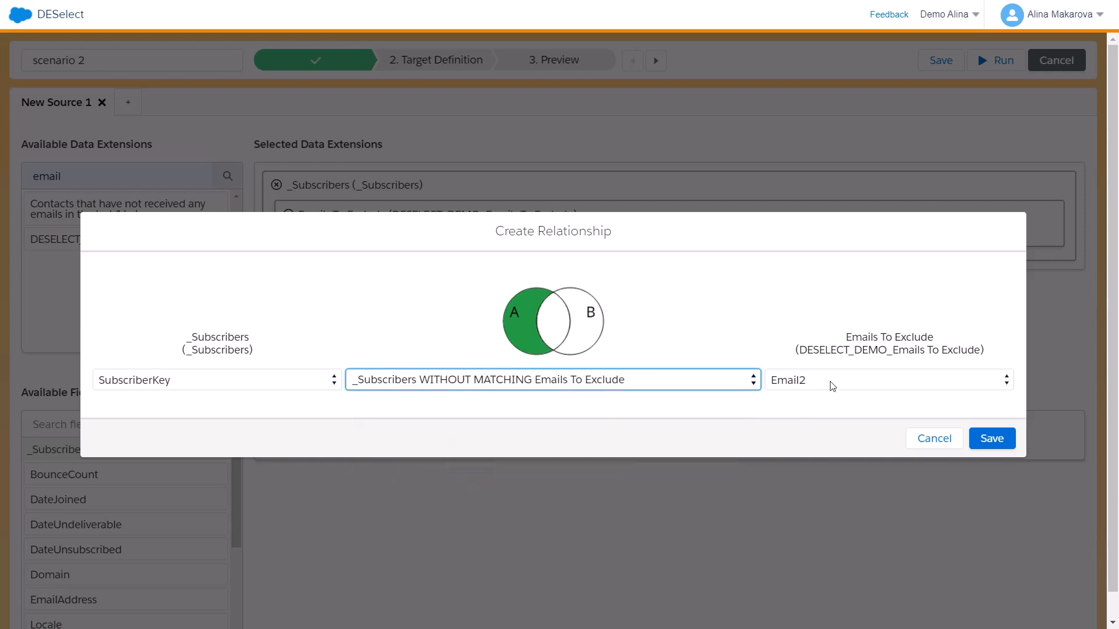
left_click(888, 380)
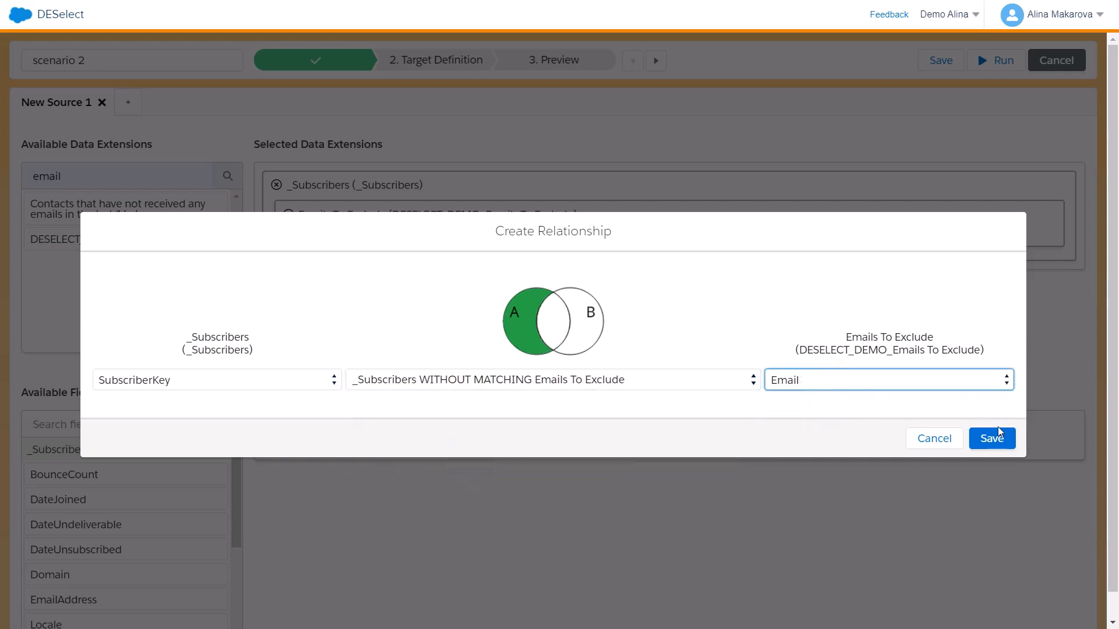
left_click(991, 438)
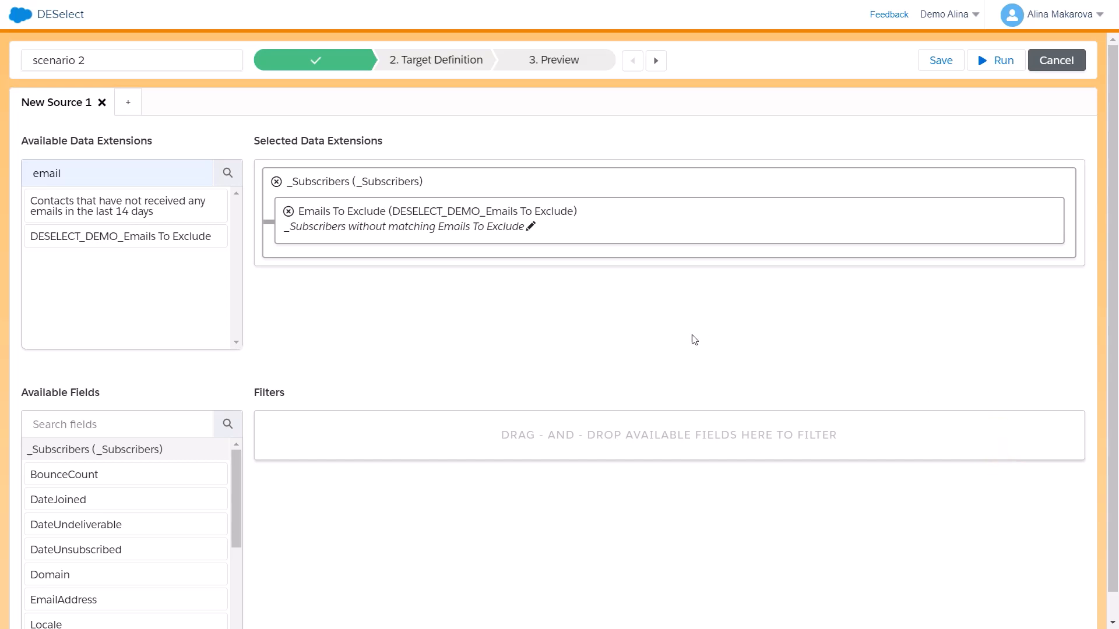
left_click(437, 59)
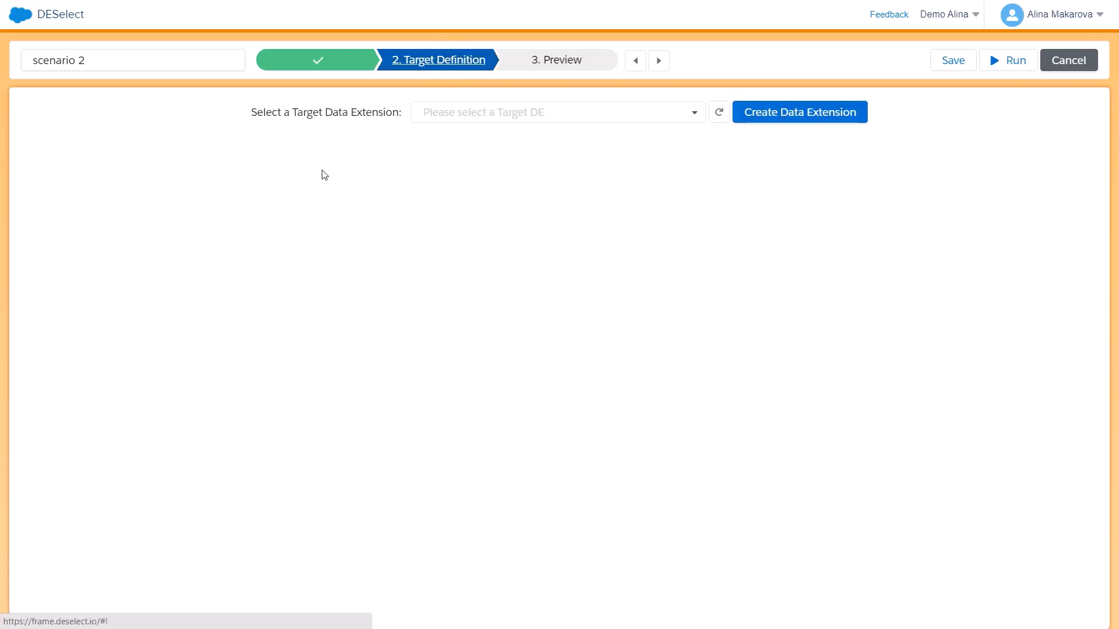
mouse_move(318, 133)
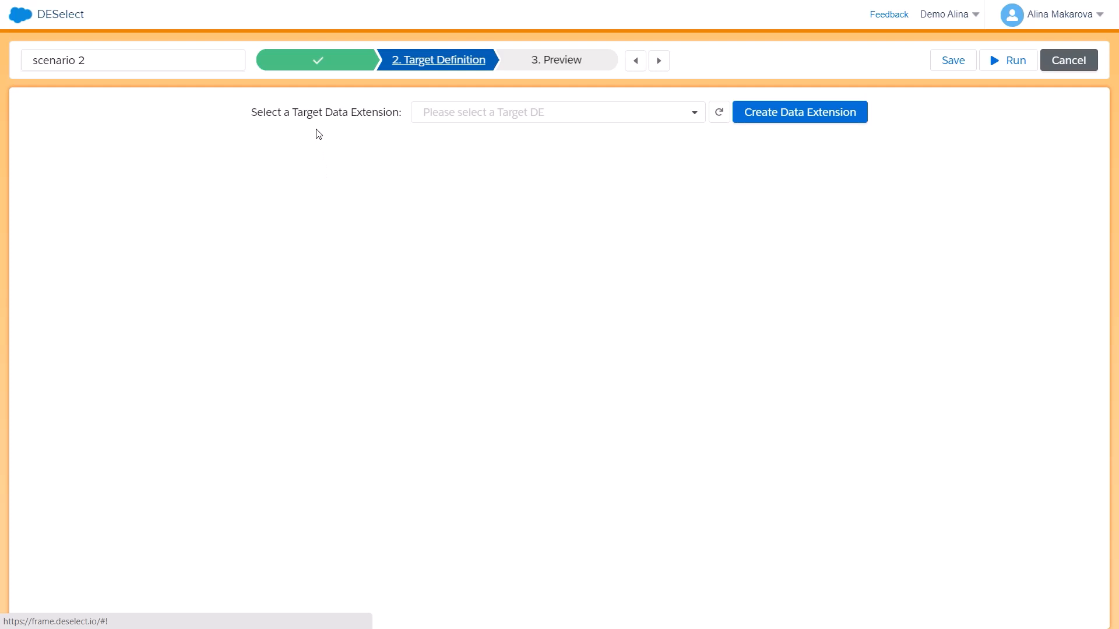
mouse_move(788, 125)
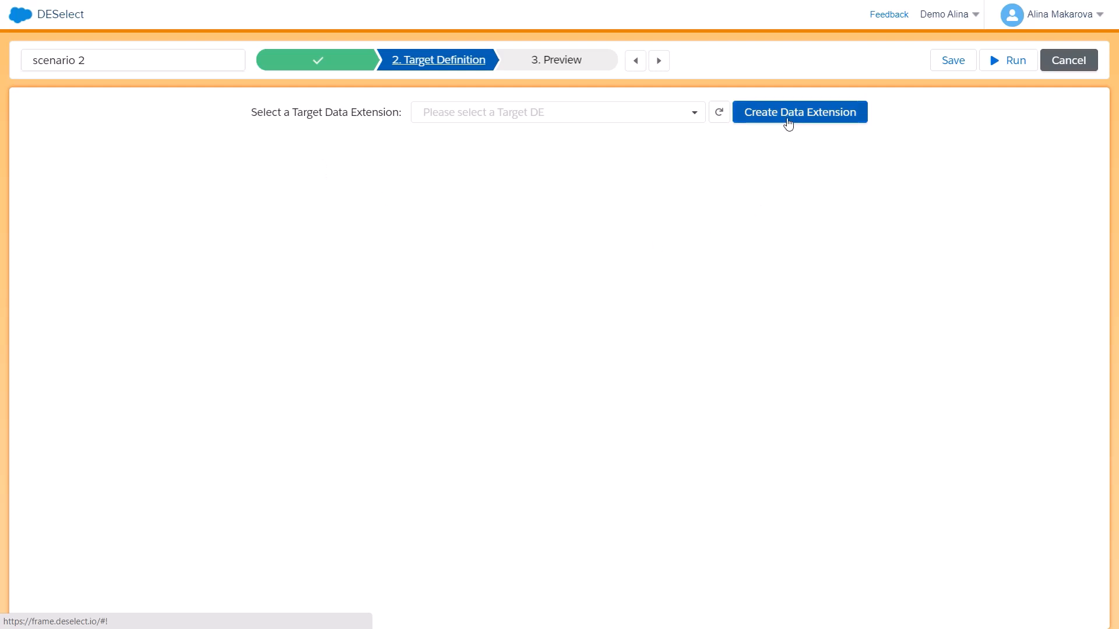
Create a new target data extension named 'scenario 2' in the Testing - Alina folder.
left_click(798, 111)
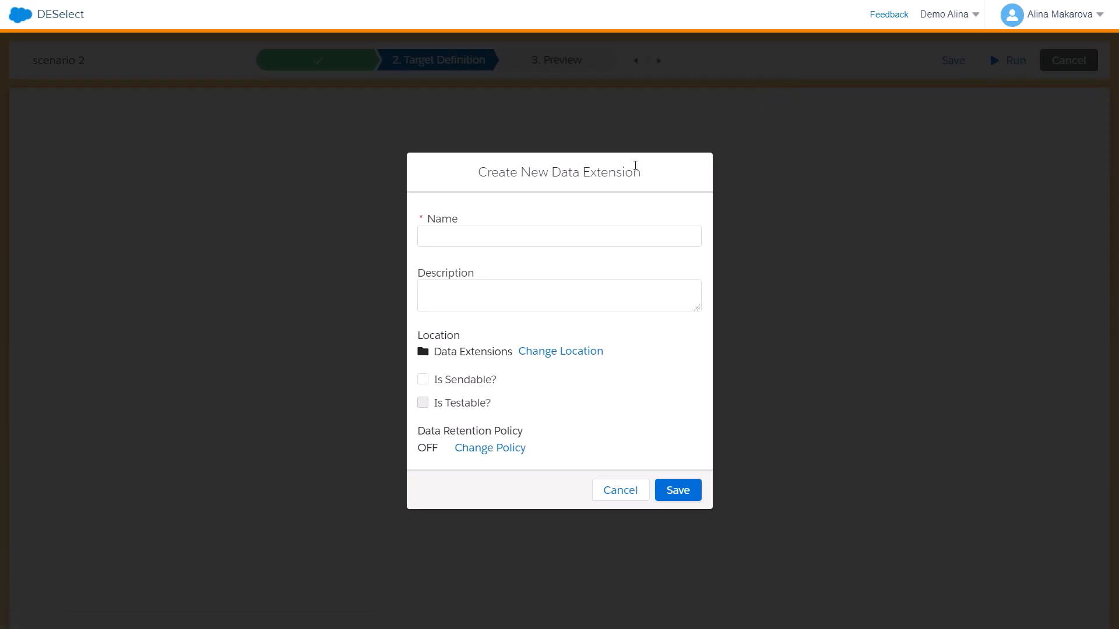
type("scenario  2")
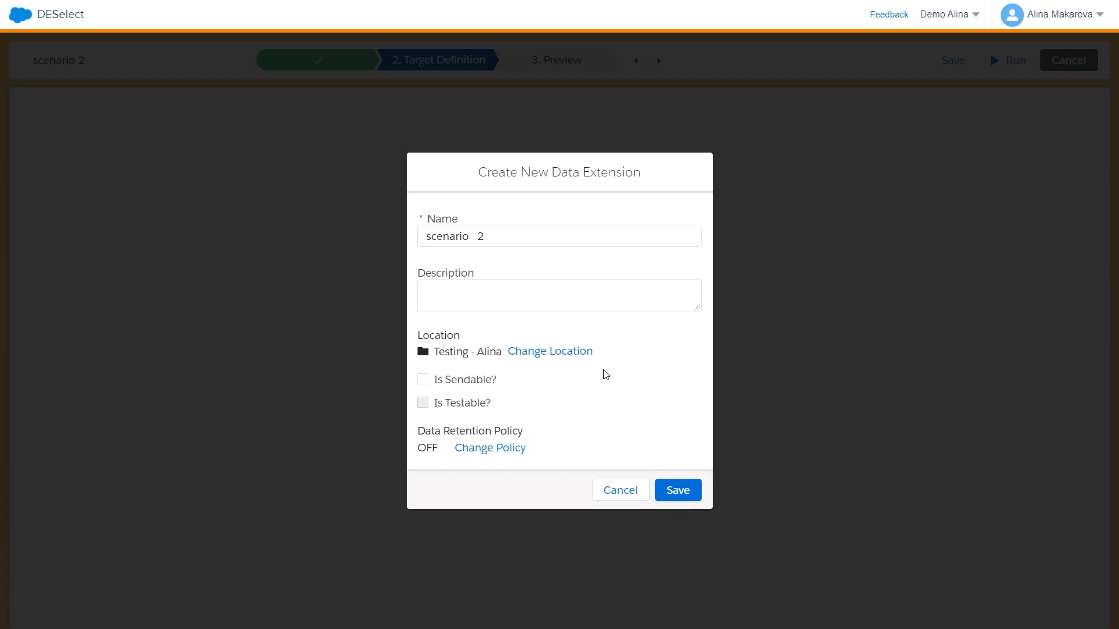
mouse_move(655, 436)
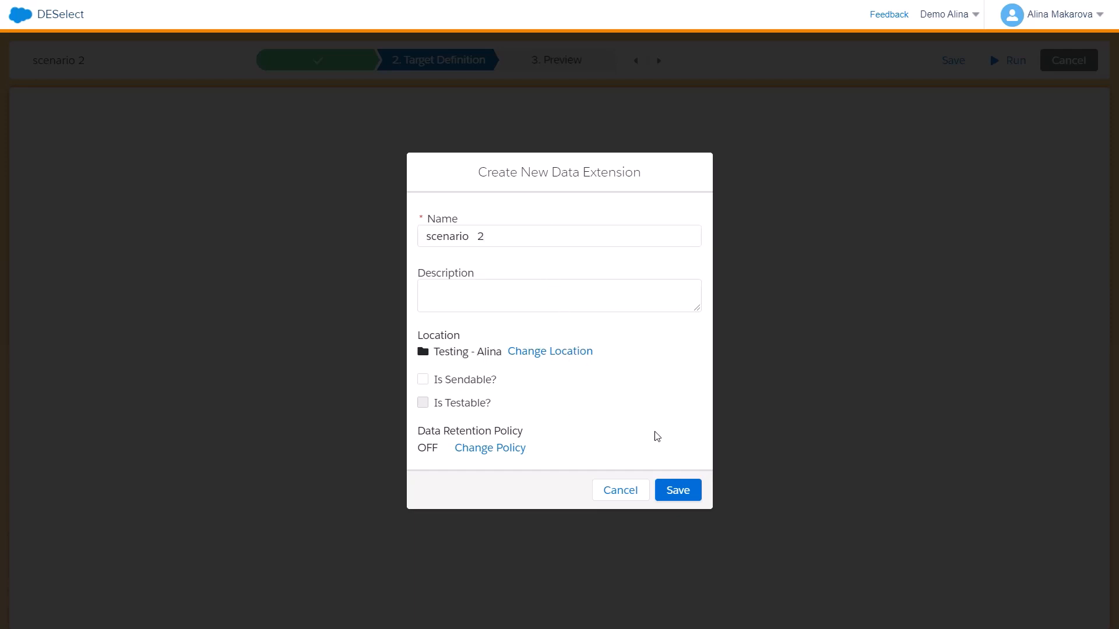
left_click(677, 490)
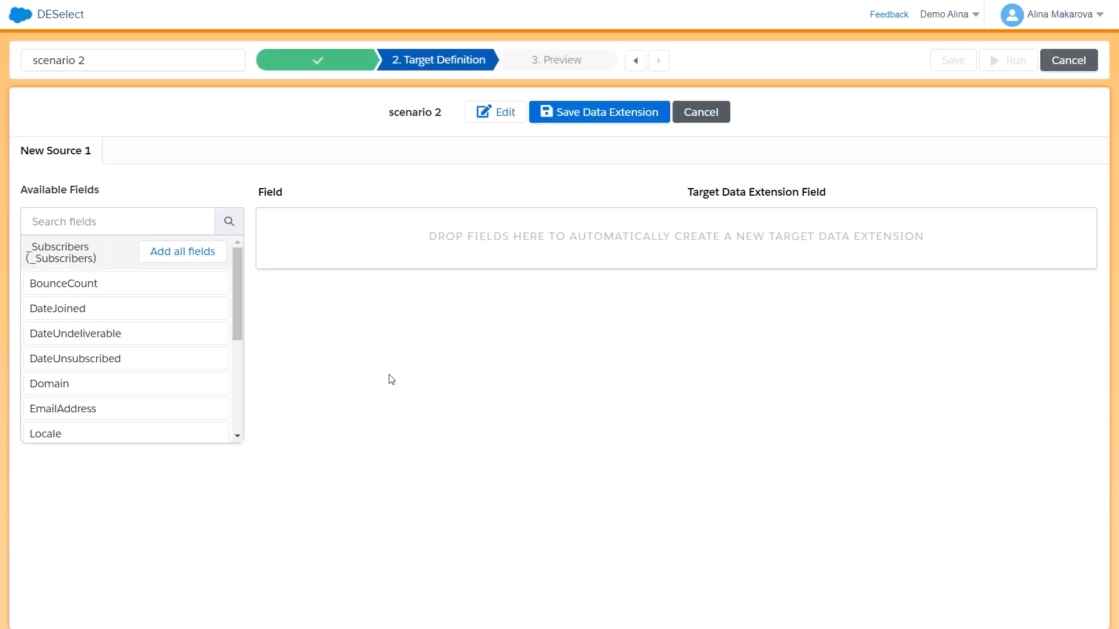
mouse_move(126, 359)
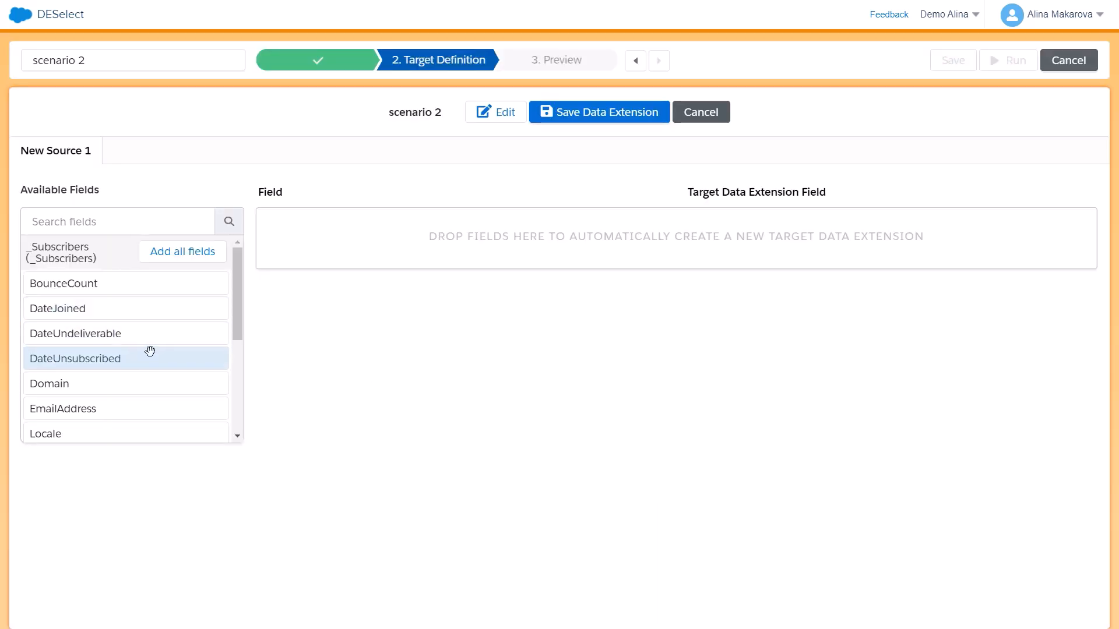
mouse_move(152, 363)
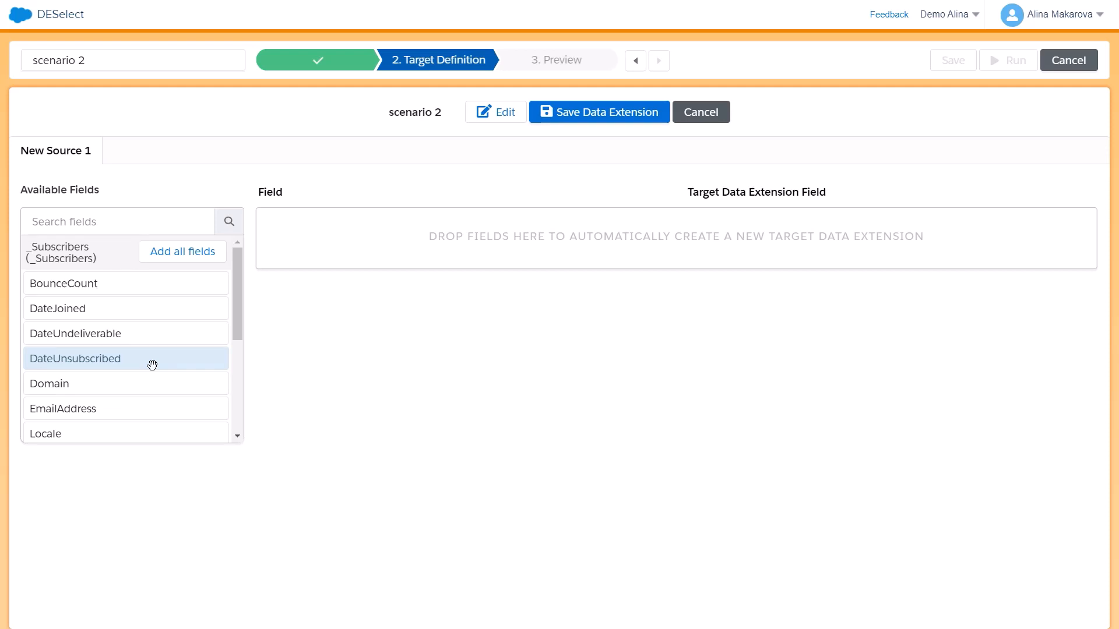
Map SubscriberKey into 'scenario 2' and confirm saving the data extension.
scroll("down", 3)
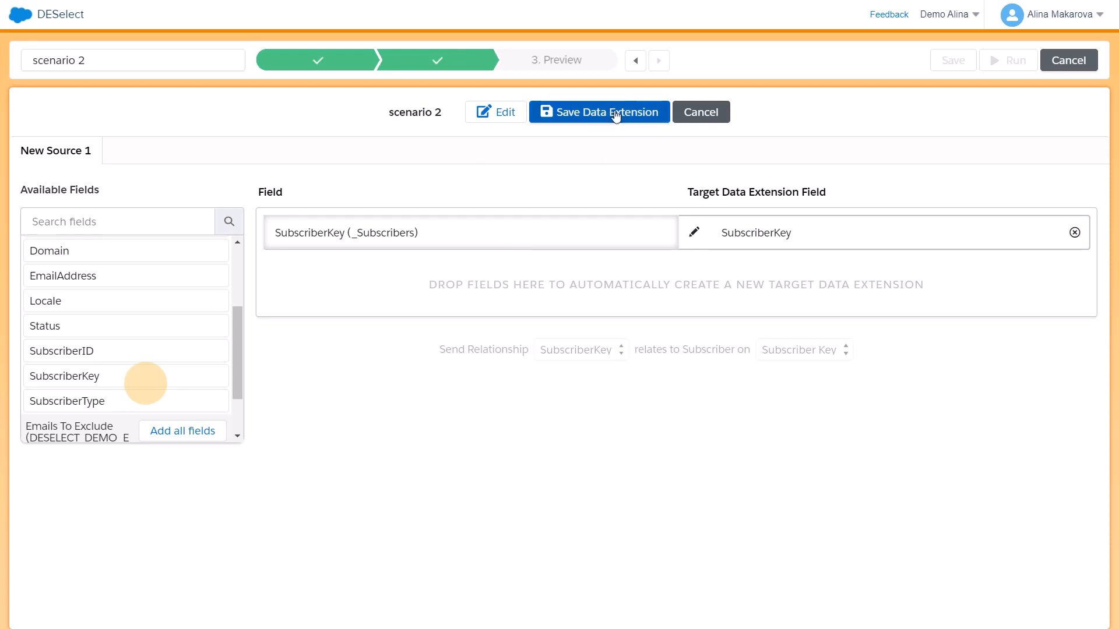
left_click(598, 112)
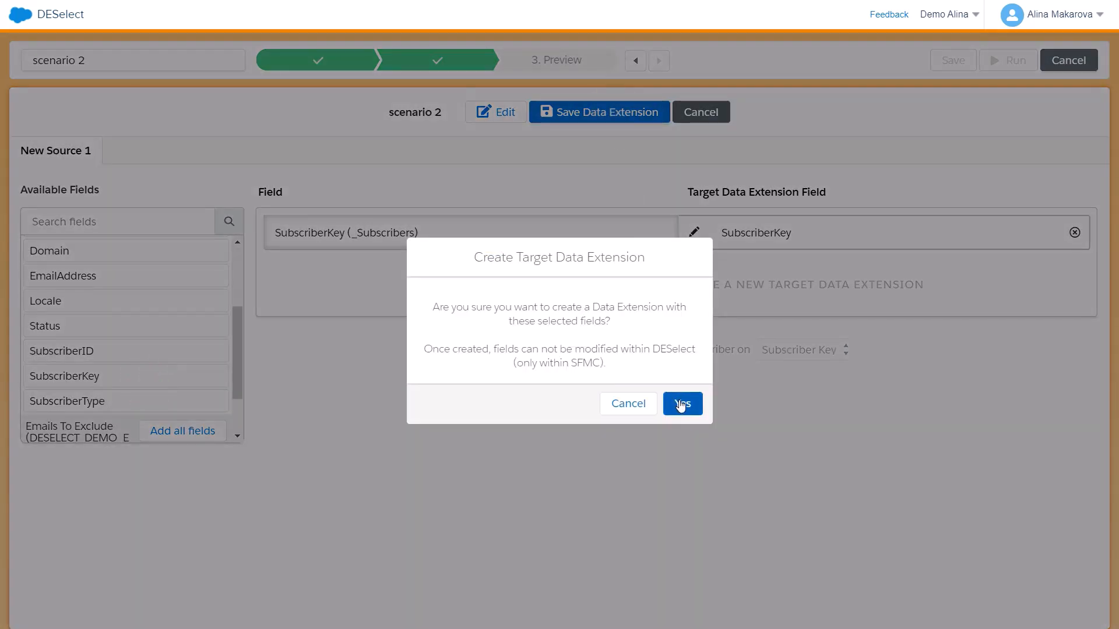
left_click(681, 404)
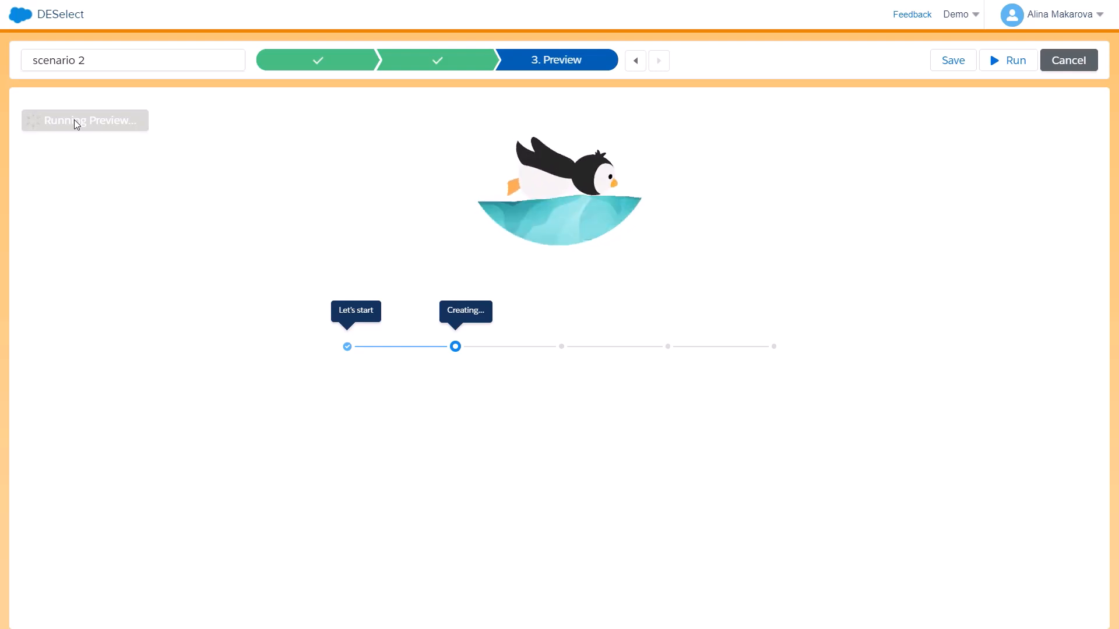
mouse_move(127, 228)
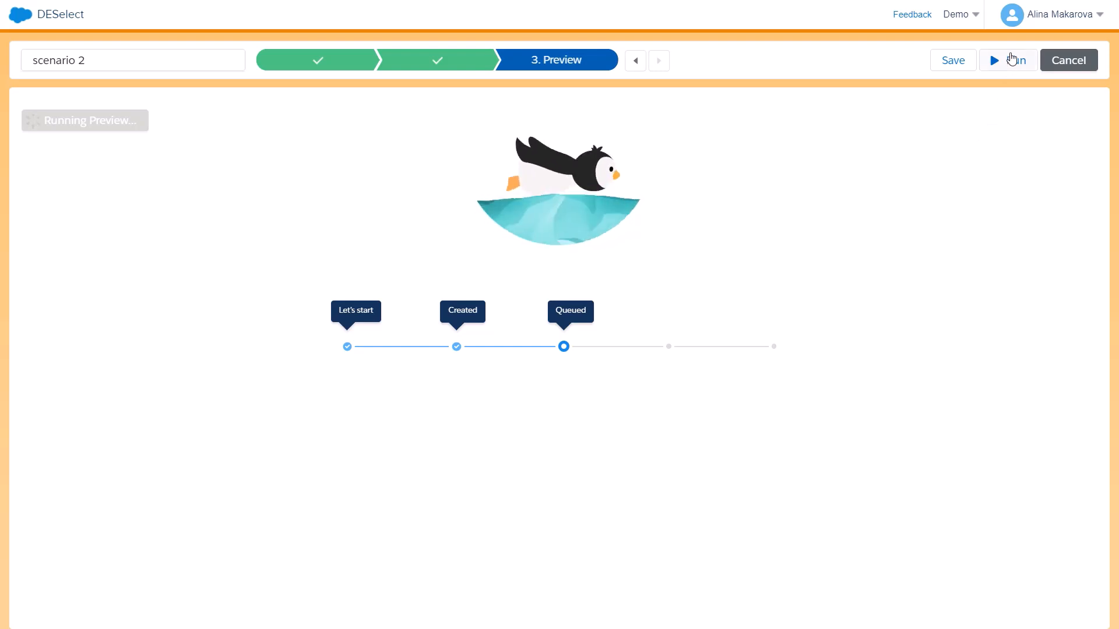
mouse_move(958, 235)
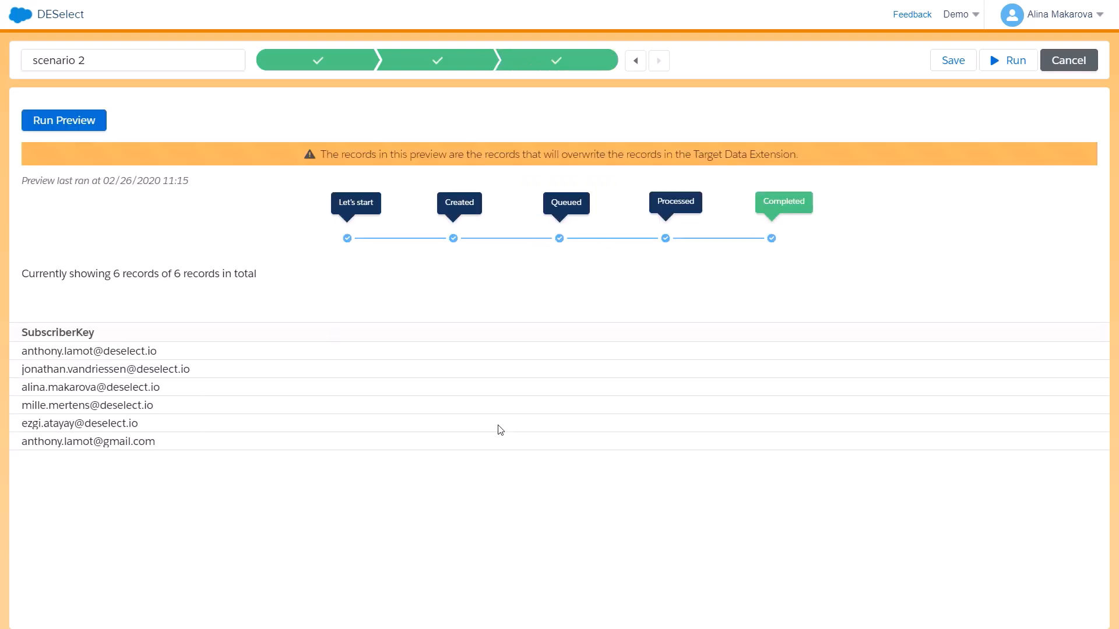
mouse_move(124, 296)
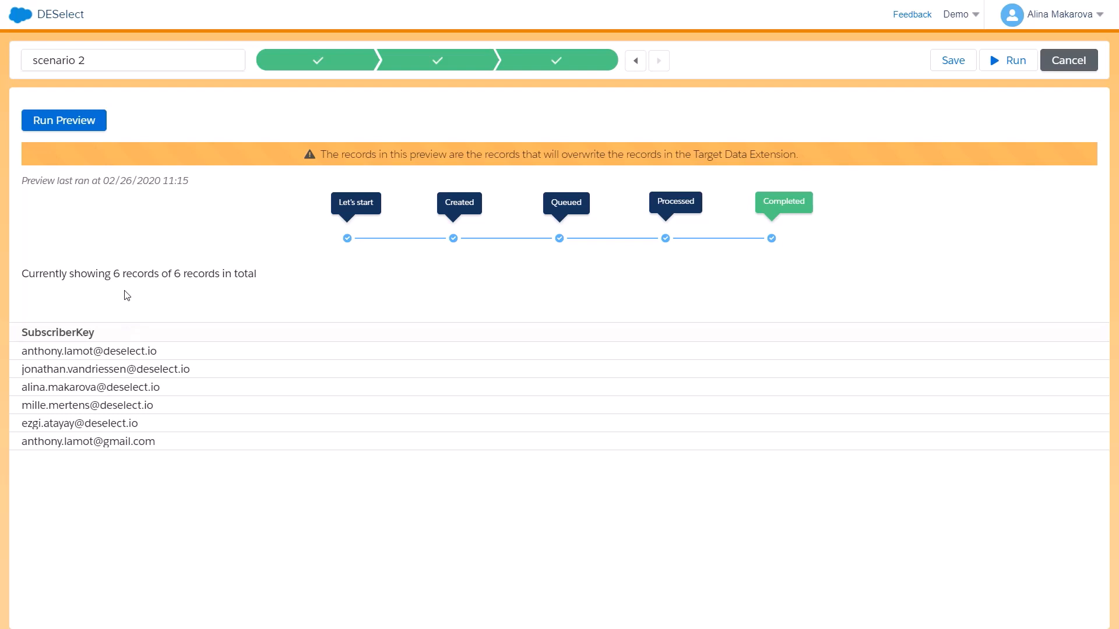
mouse_move(229, 296)
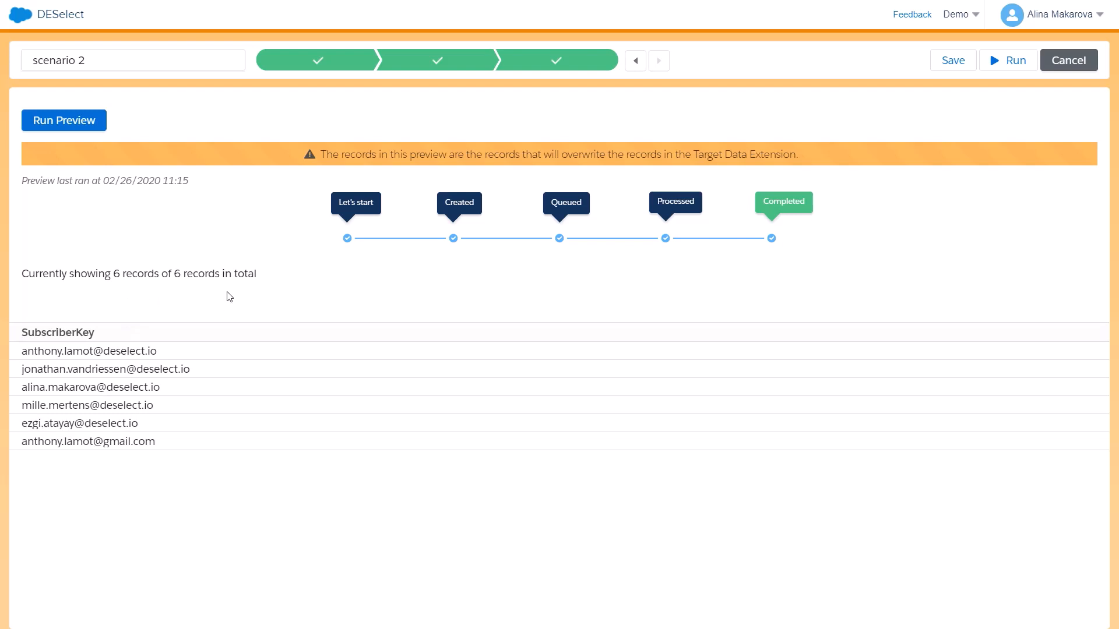
mouse_move(114, 330)
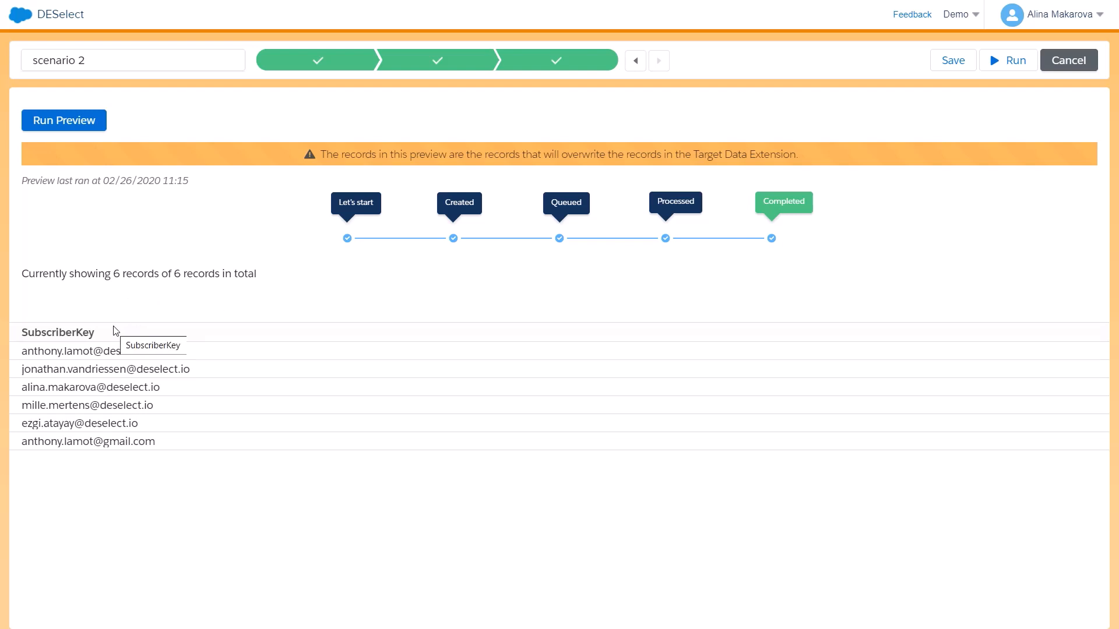
mouse_move(384, 435)
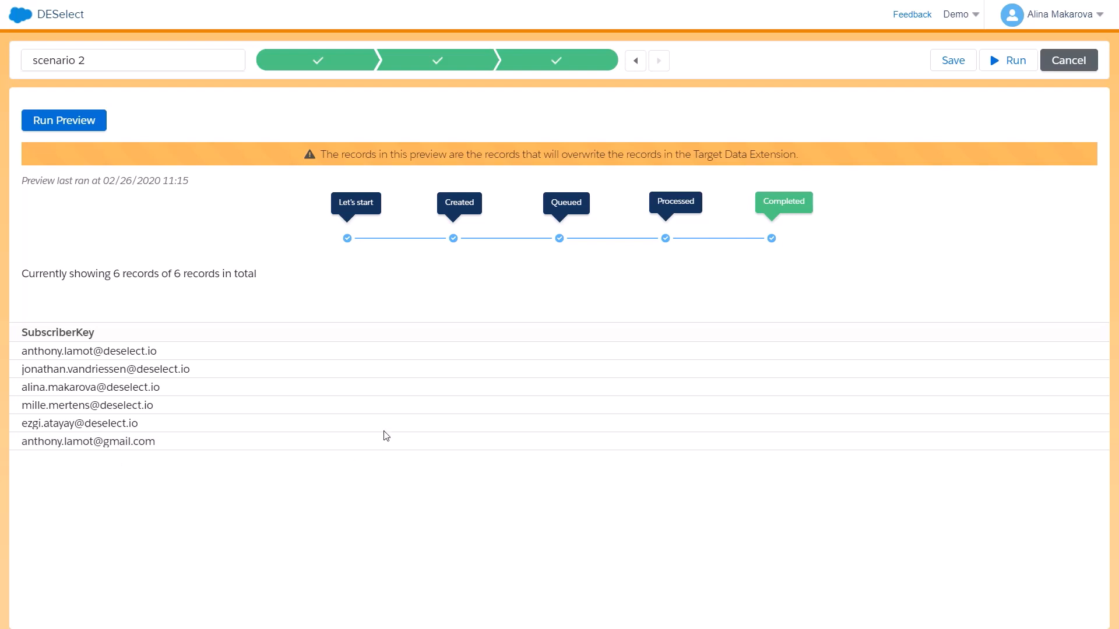
mouse_move(417, 292)
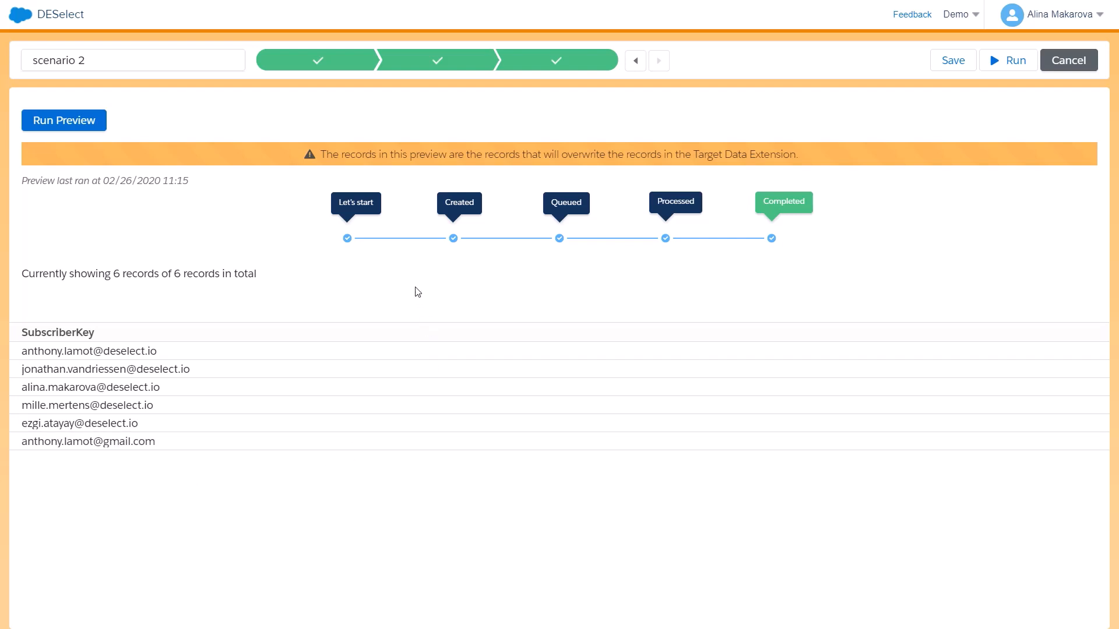